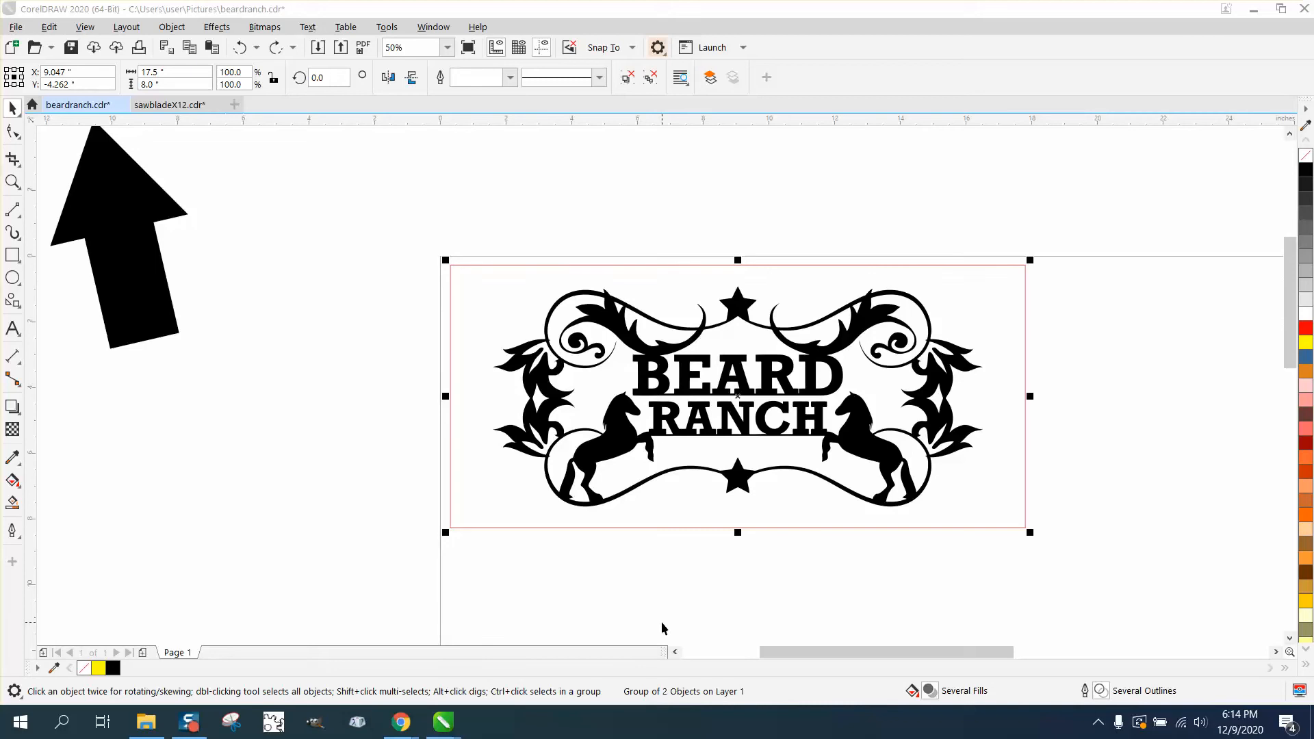
mouse_move(272, 444)
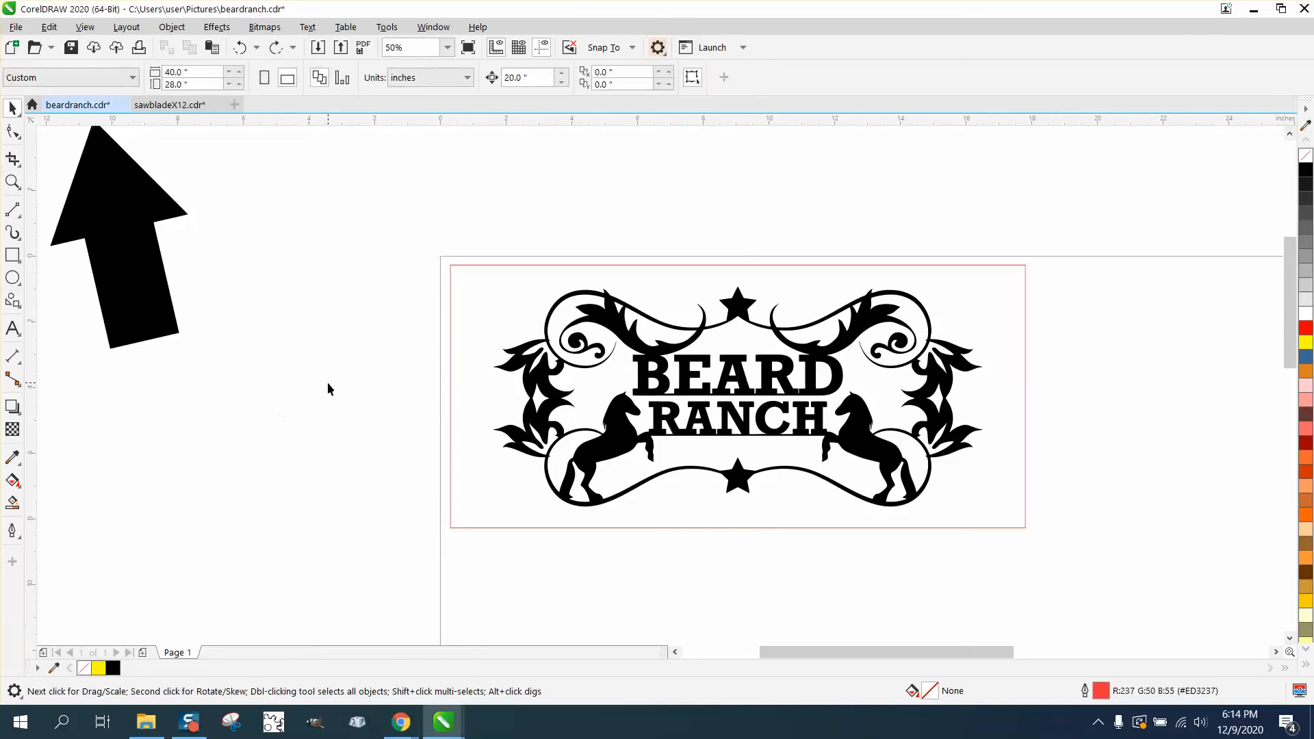
mouse_move(453, 331)
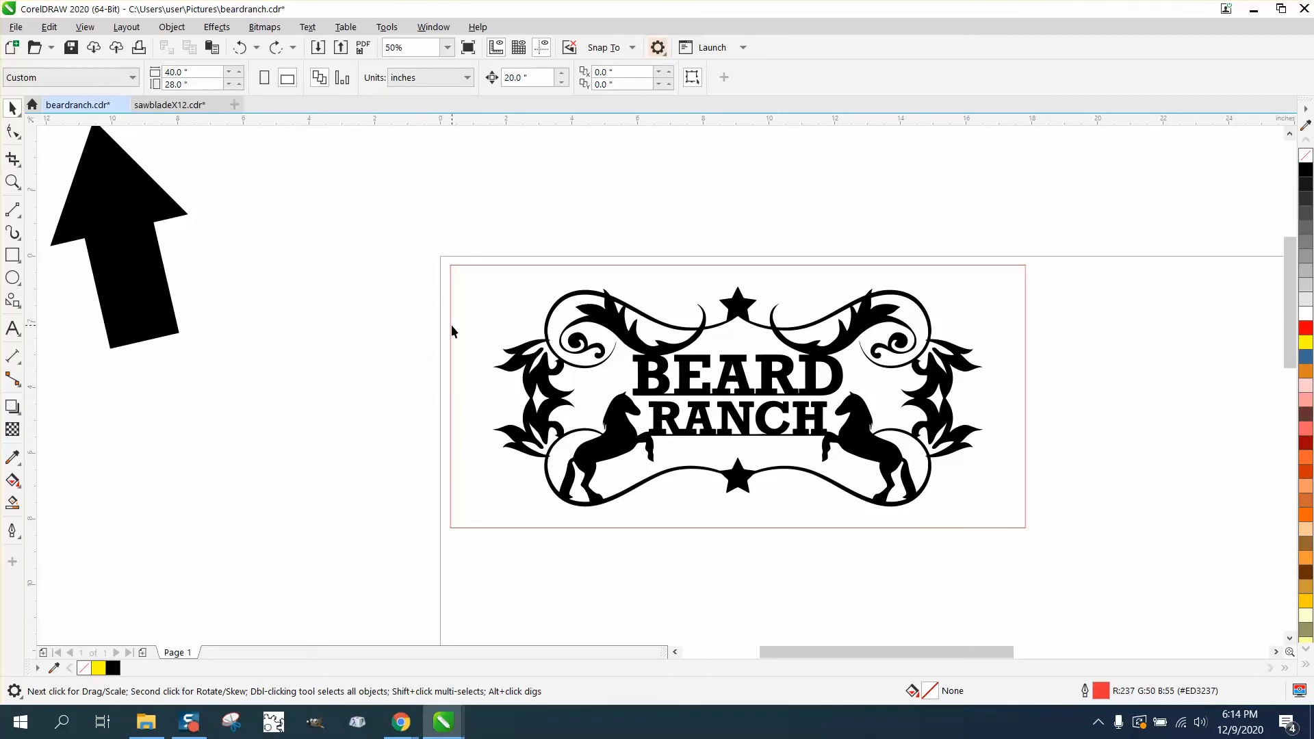
- Select the grouped Beard Ranch logo as the working object
left_click(738, 395)
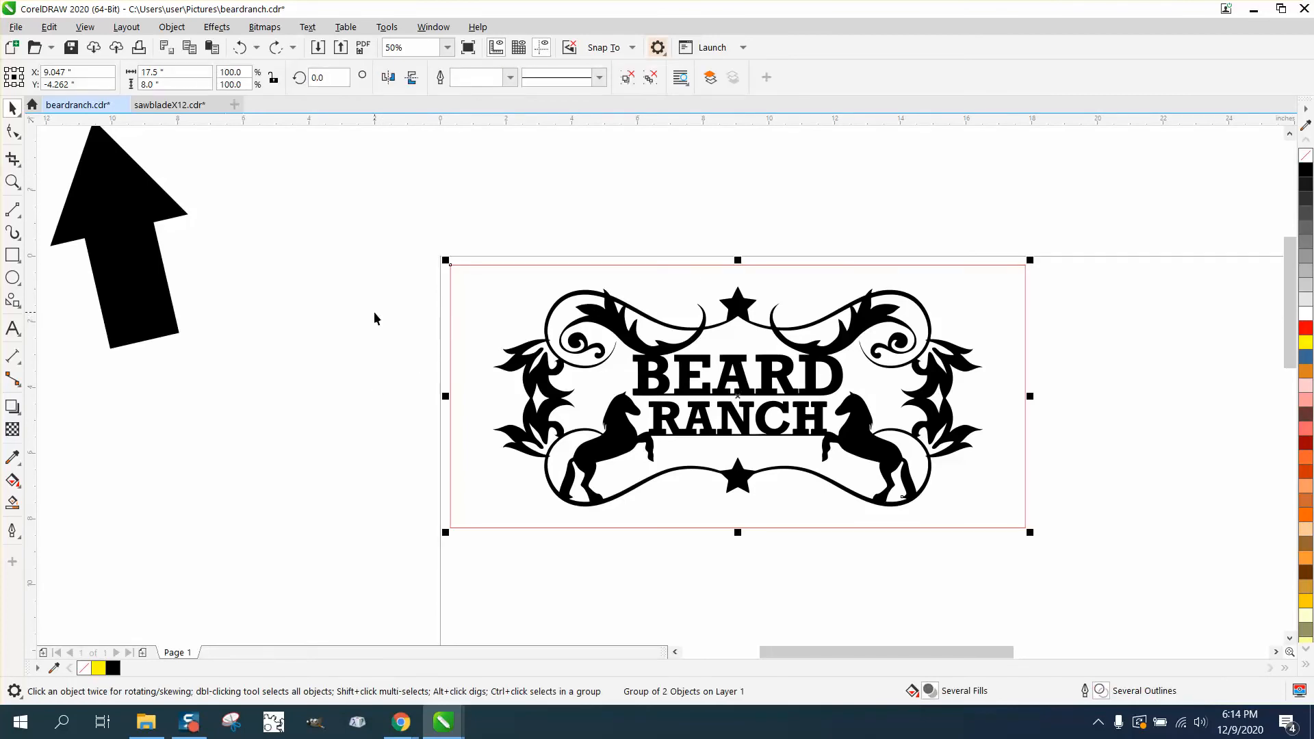
mouse_move(494, 184)
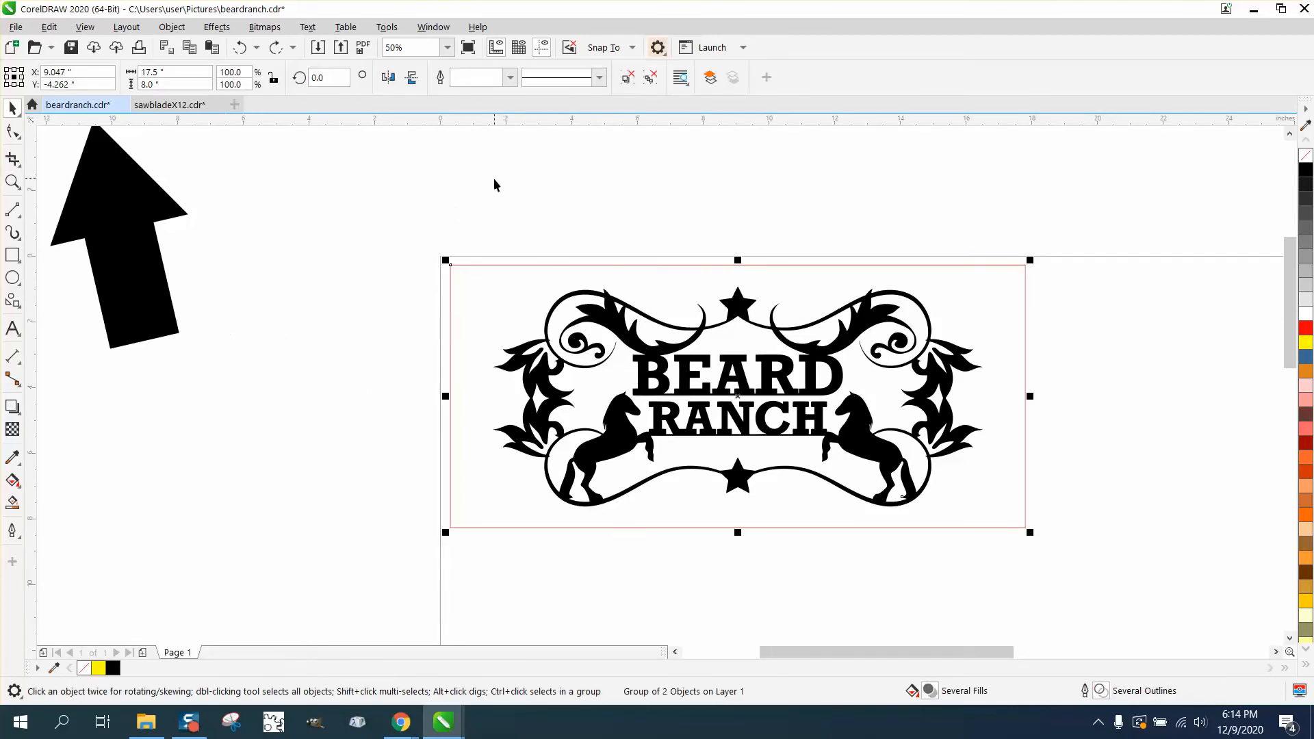
mouse_move(883, 264)
type("18")
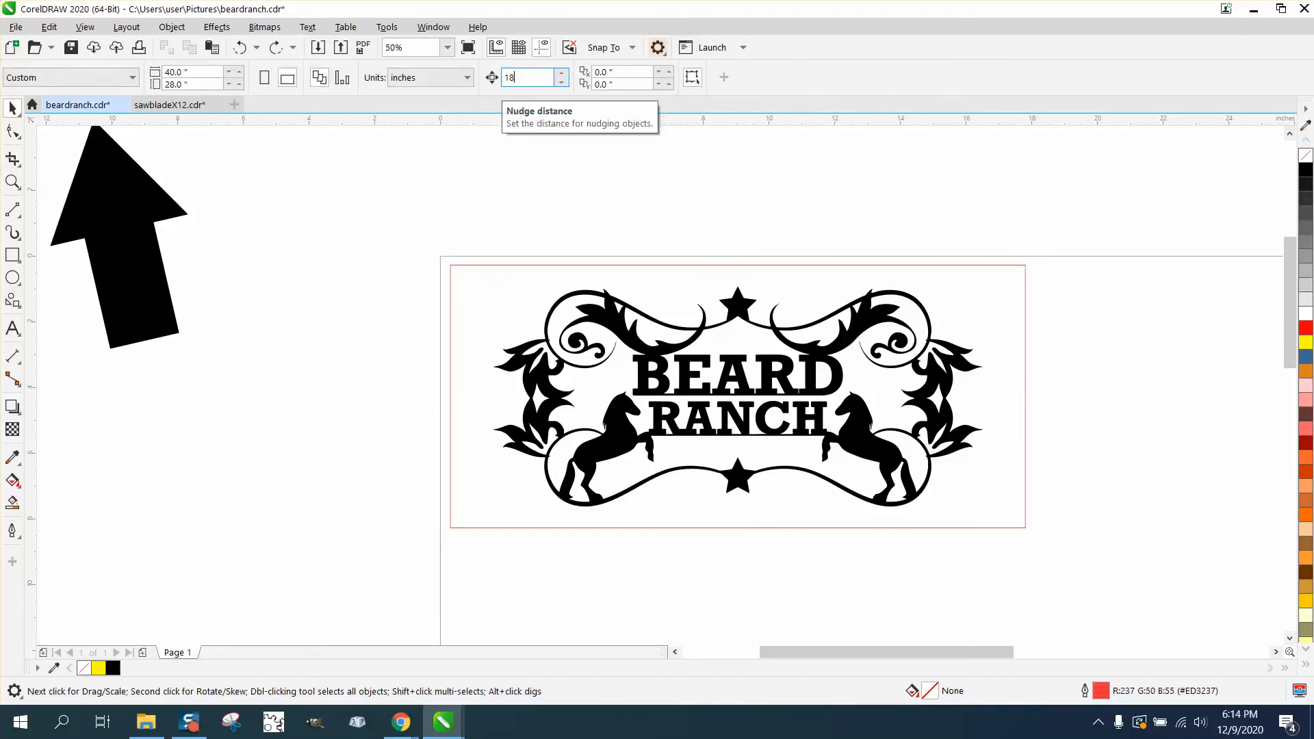
- Commit the 18-inch nudge distance and reselect the Beard Ranch group
left_click(737, 398)
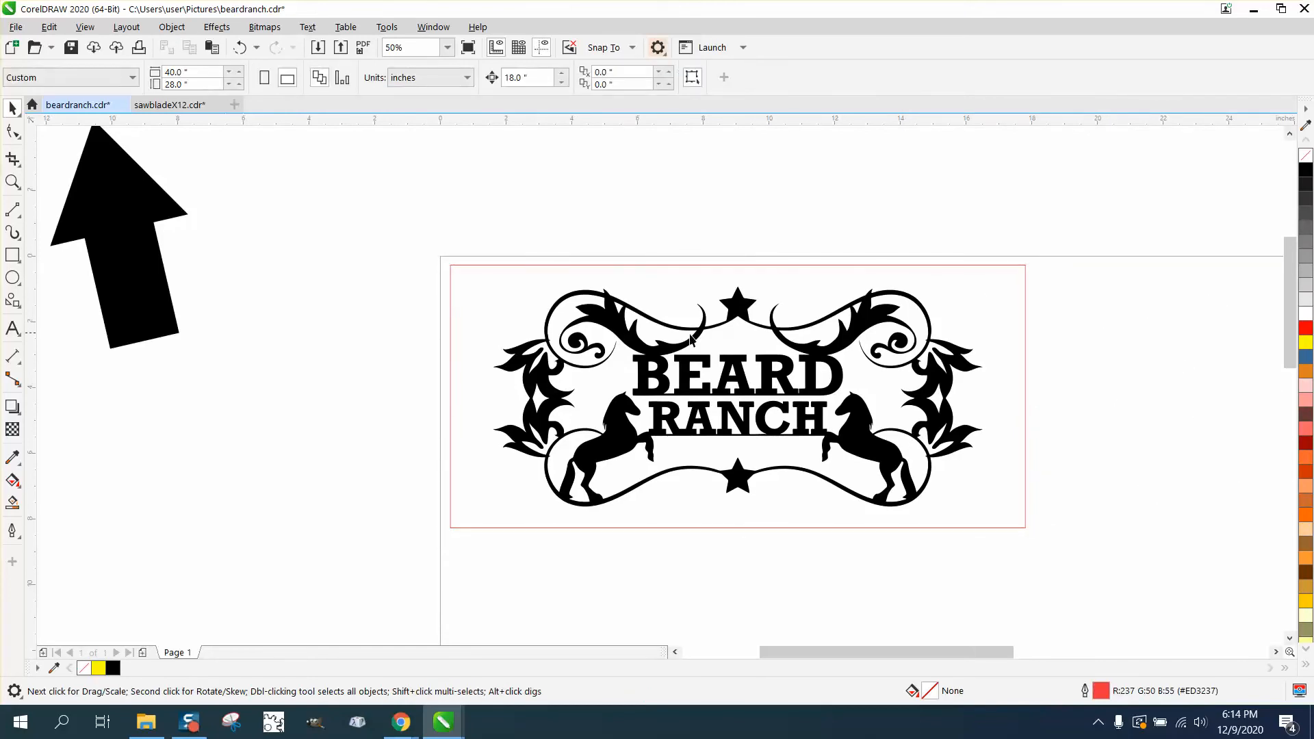
left_click(699, 335)
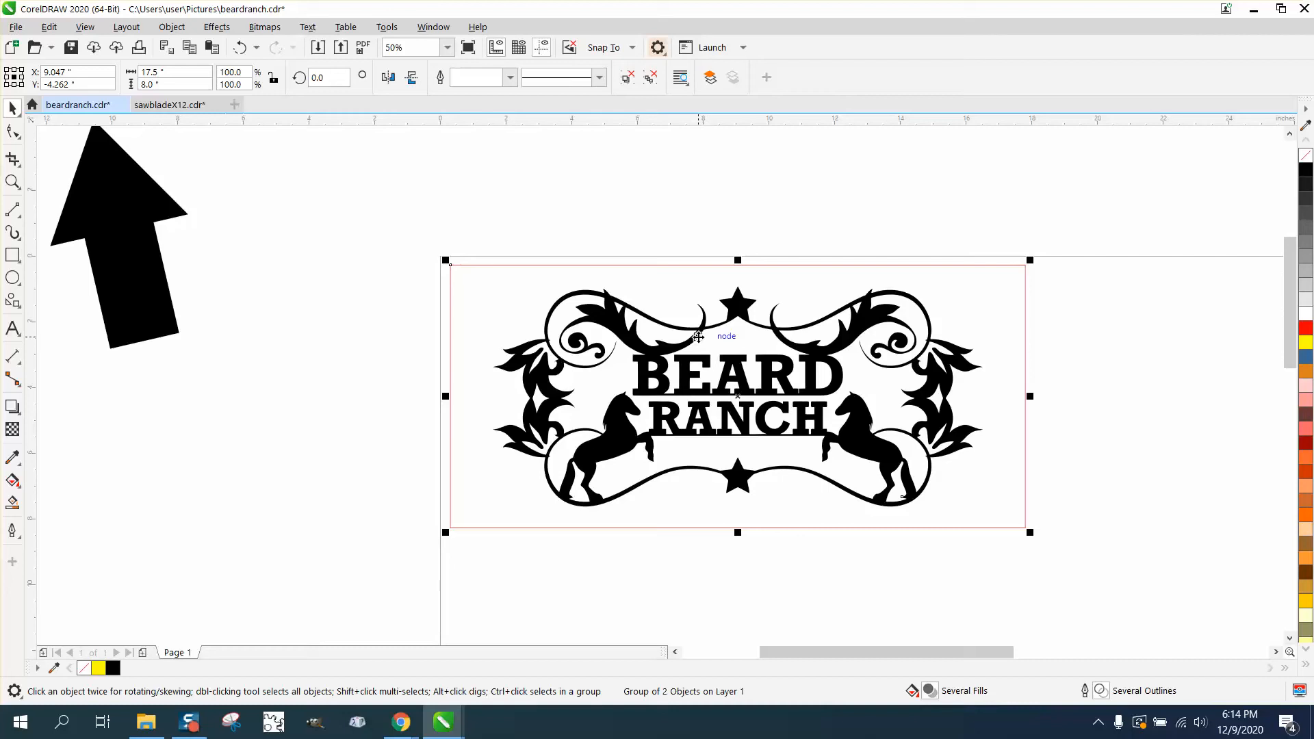
mouse_move(77, 71)
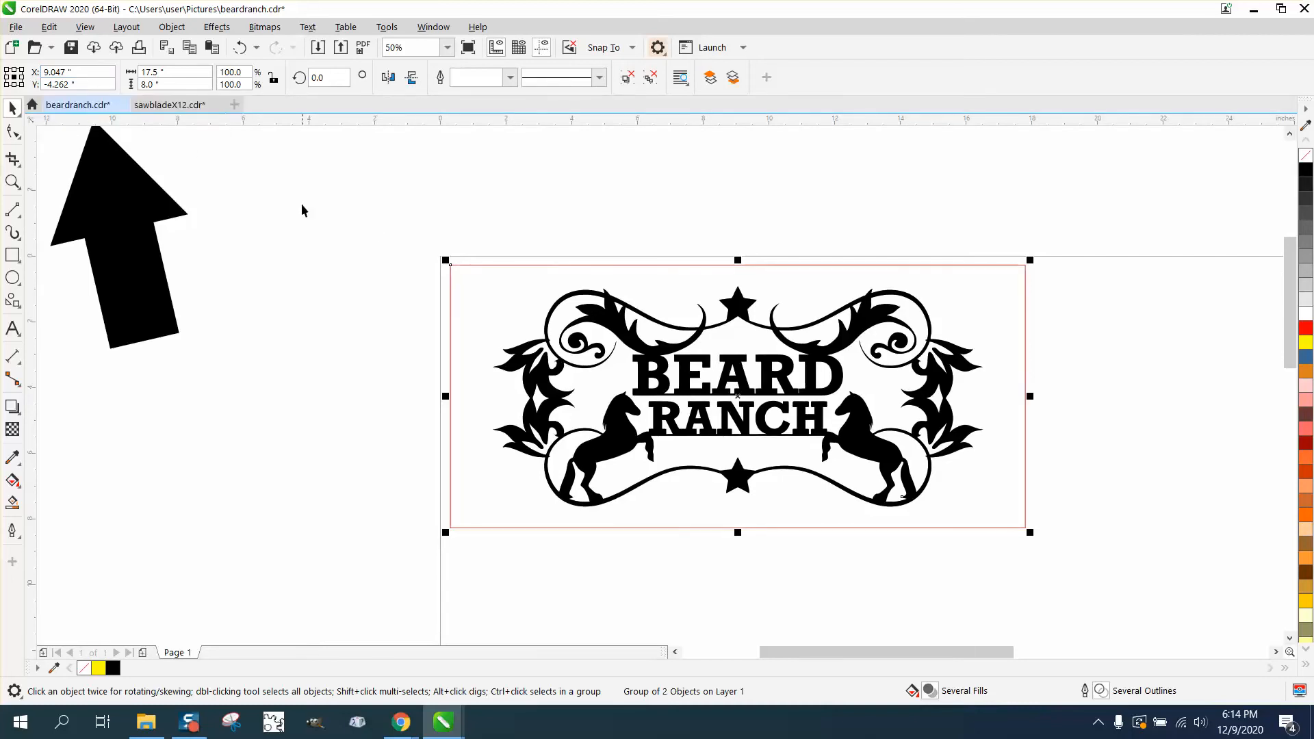
- Begin editing the sign's X position on the property bar
left_click(75, 73)
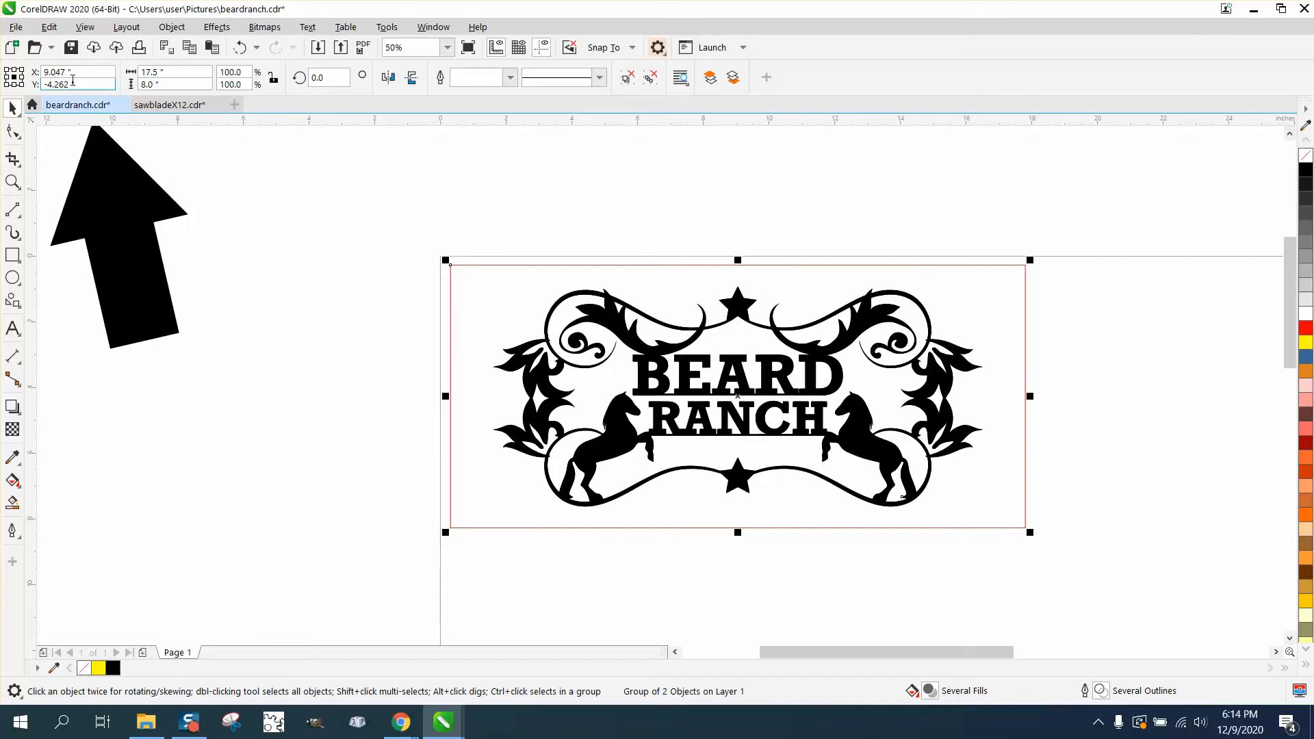
mouse_move(77, 73)
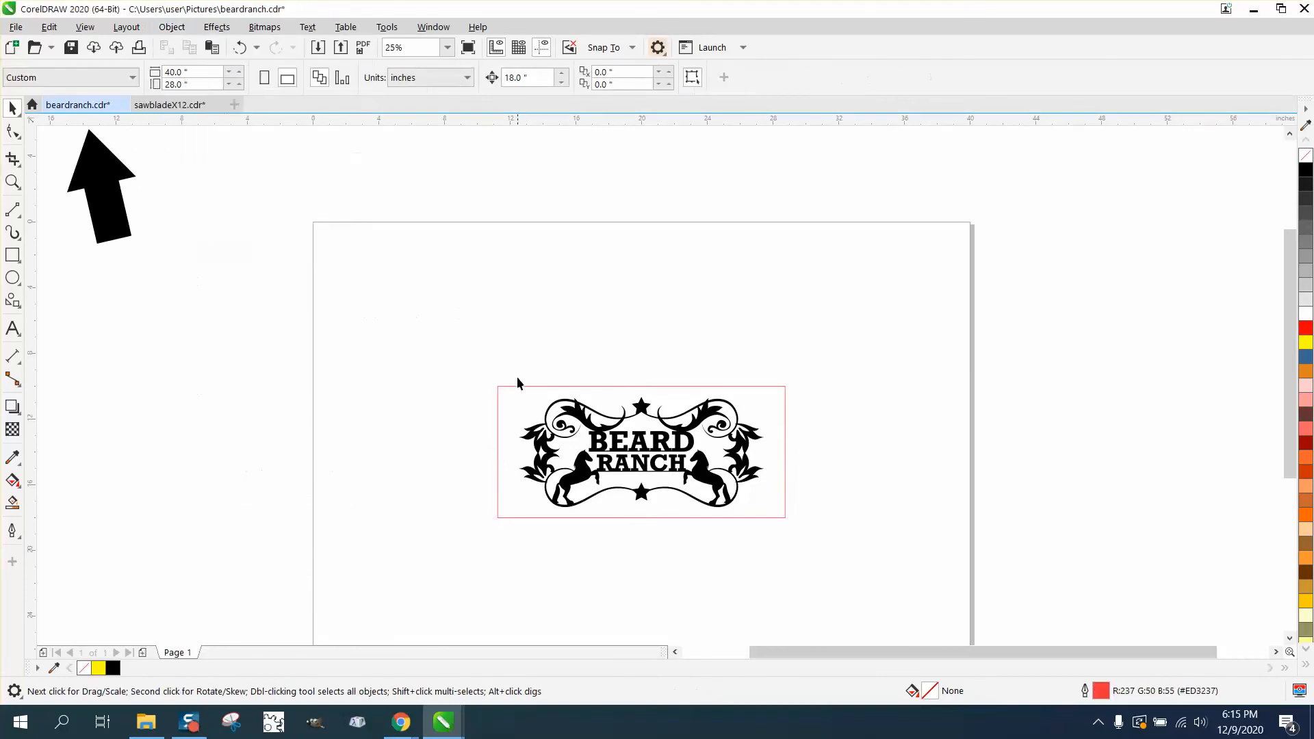
- Select the thin rectangle framing the sign on Layer 1
left_click(641, 453)
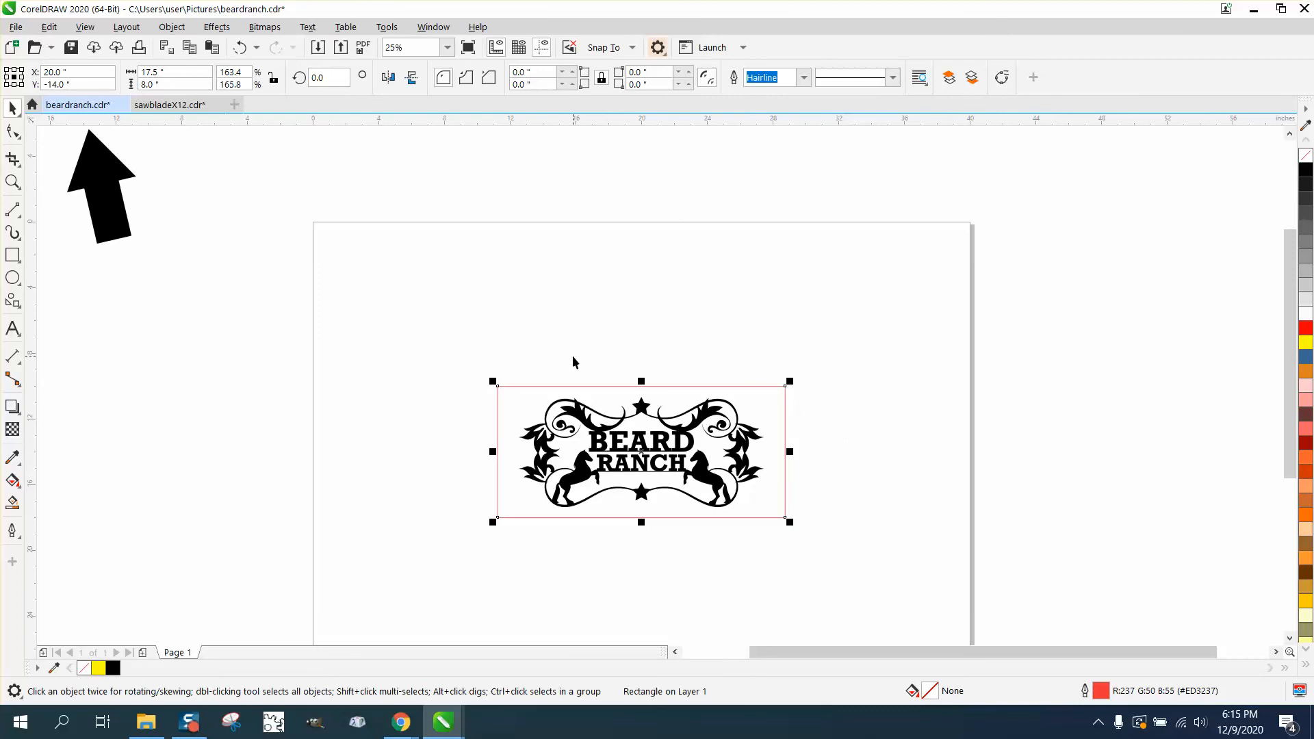
mouse_move(234, 229)
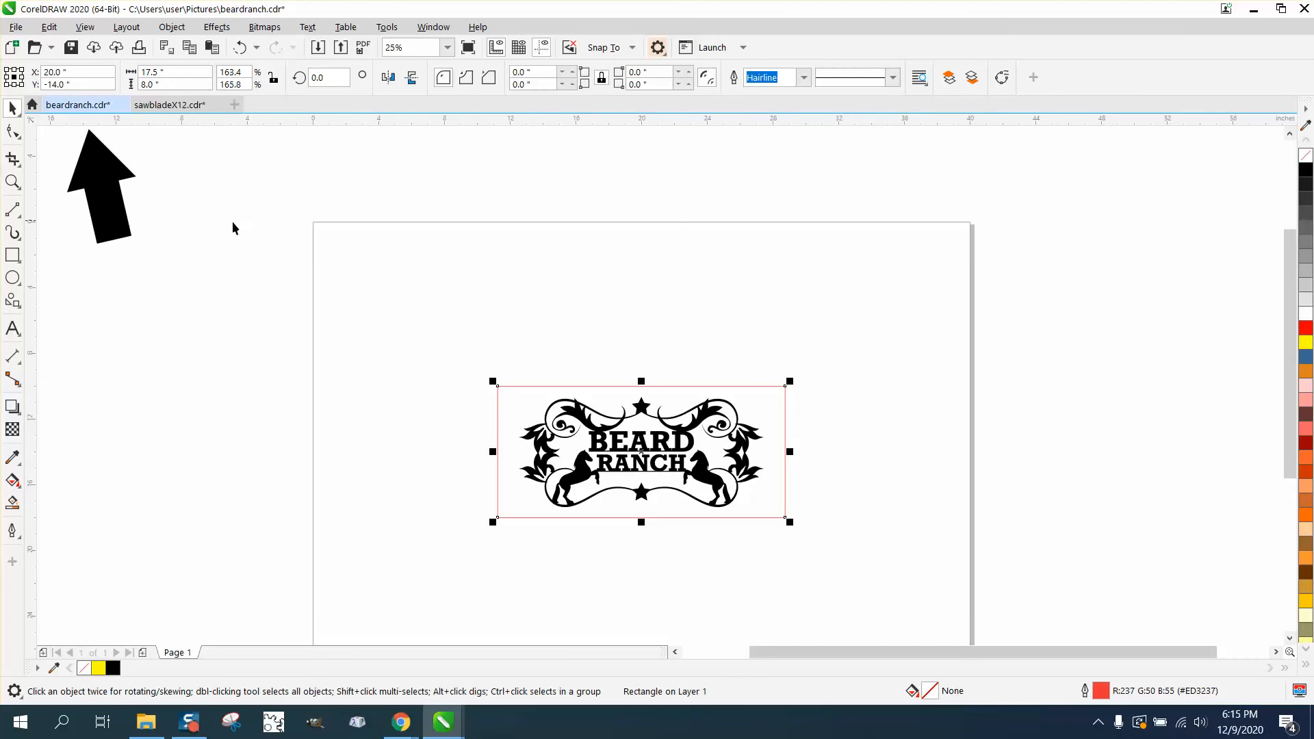
mouse_move(400, 304)
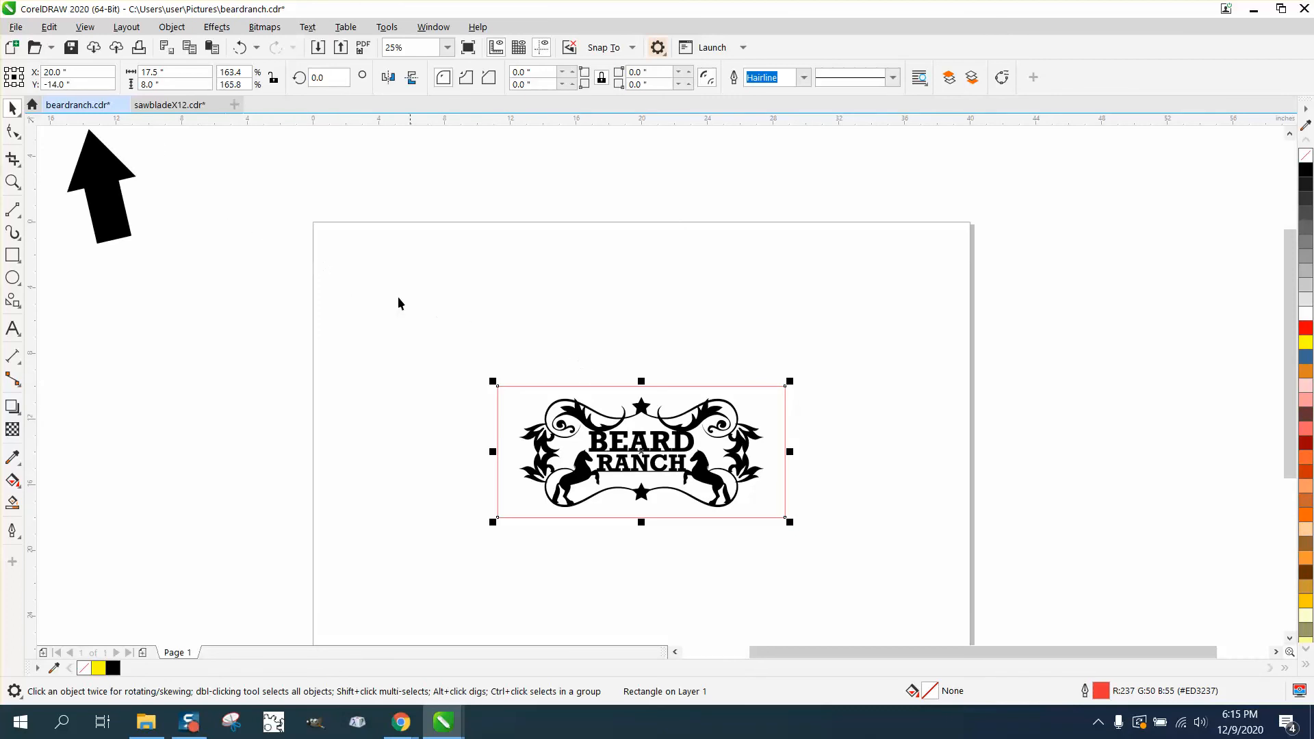
- Shift the framing rectangle +18 inches in X to 38, then return it to X 20.0
left_click(75, 73)
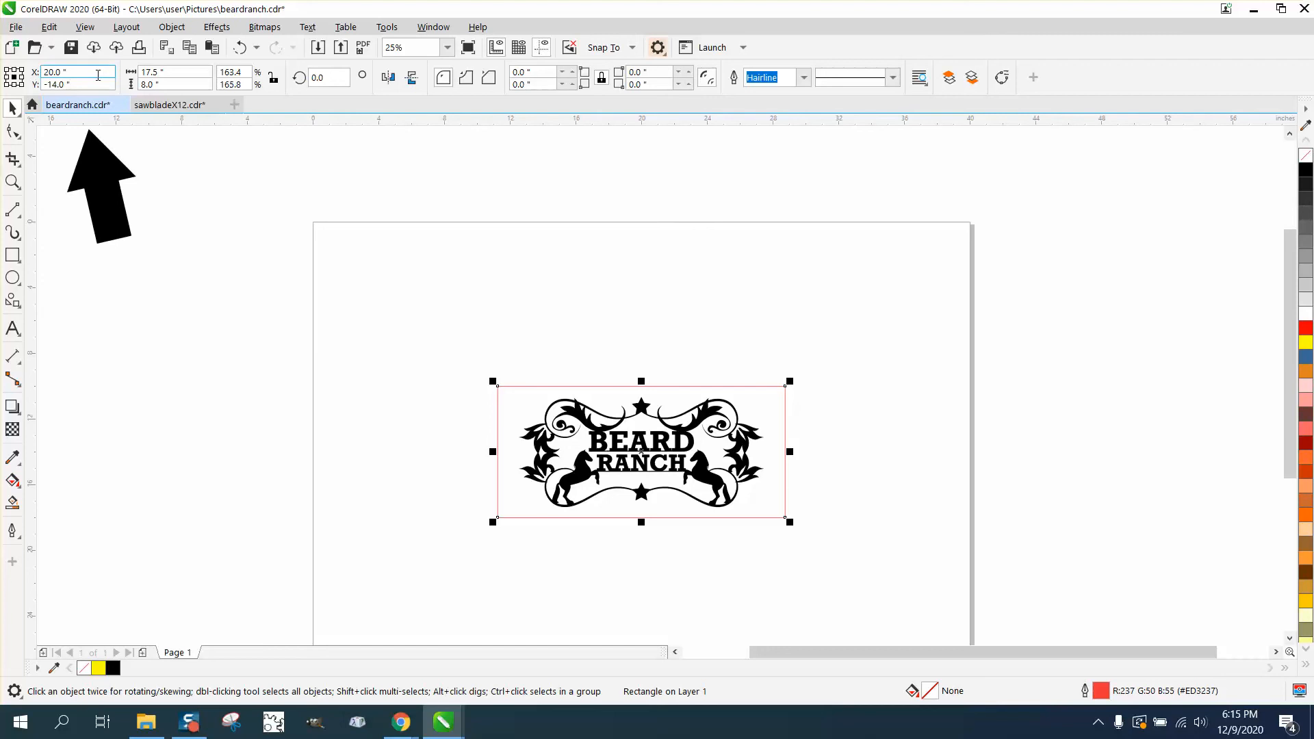
mouse_move(75, 73)
type("+18")
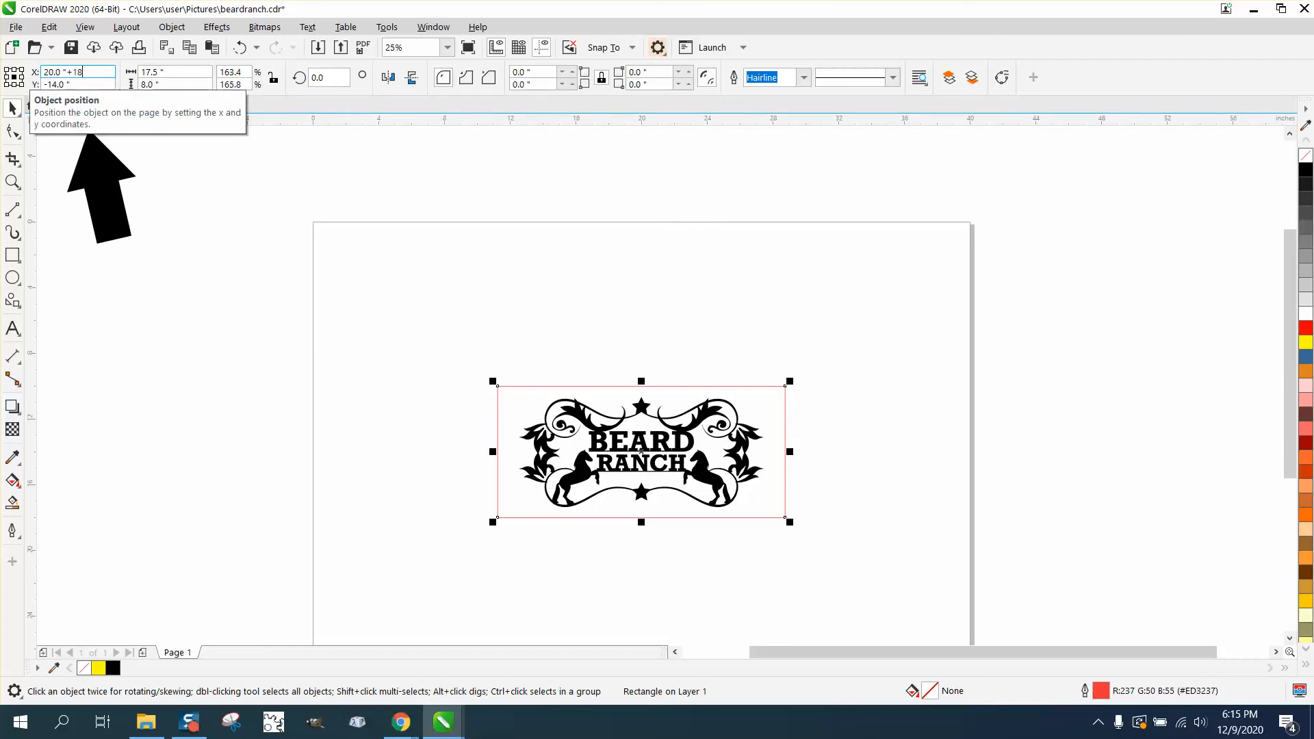
key("Return")
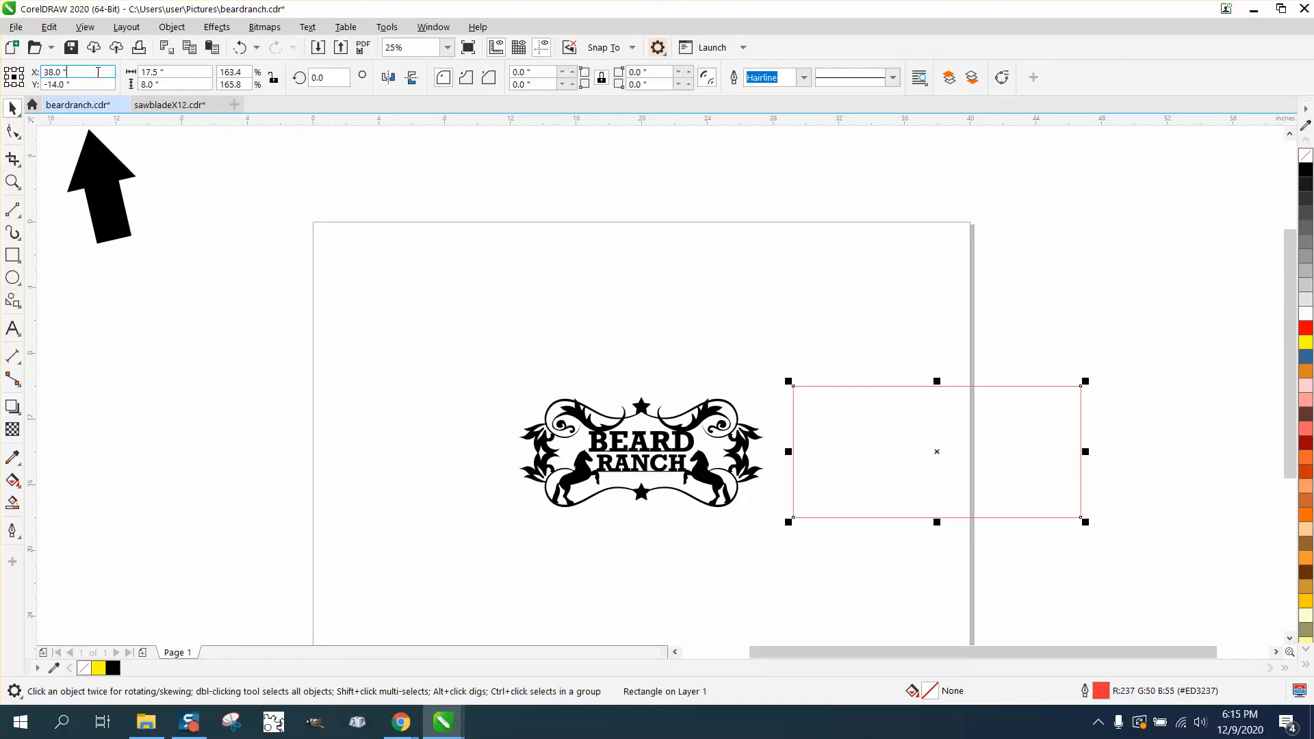
type("20.0")
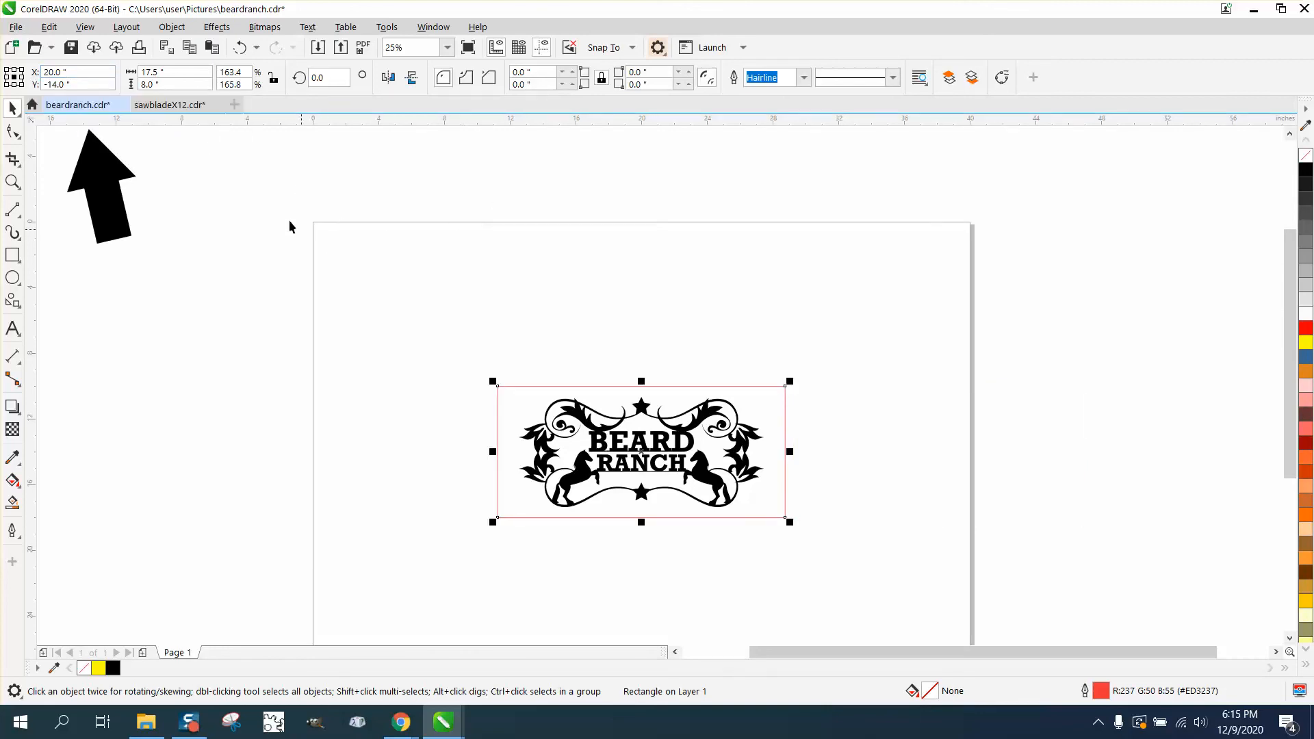
mouse_move(31, 197)
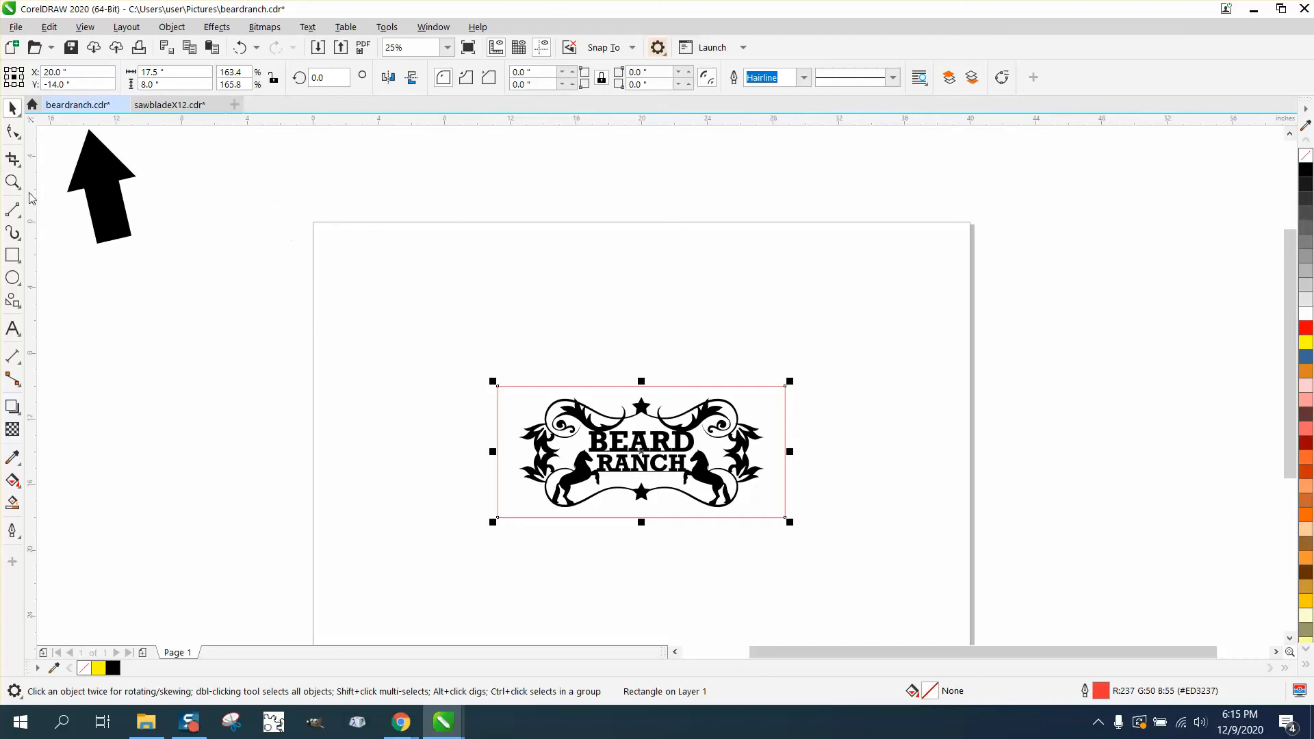
- Zoom in on the Beard Ranch sign with the Zoom tool
left_click(12, 183)
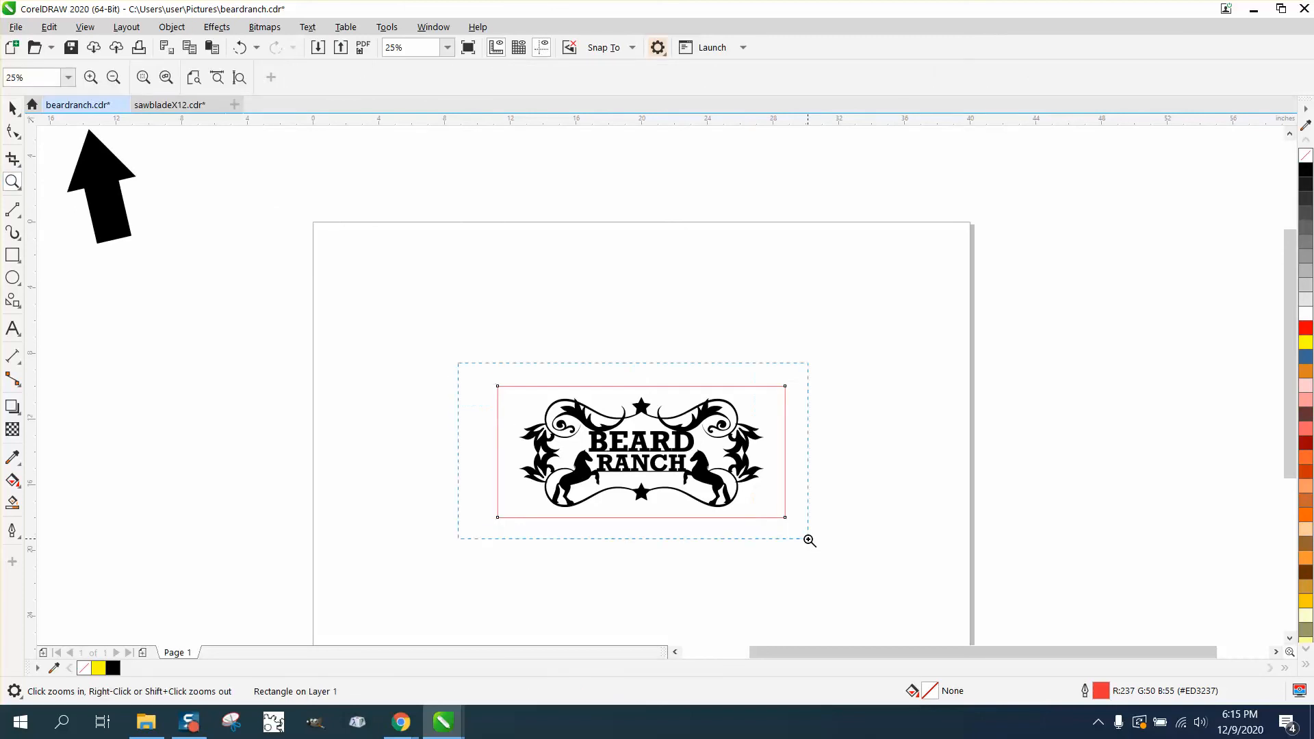
left_click(809, 539)
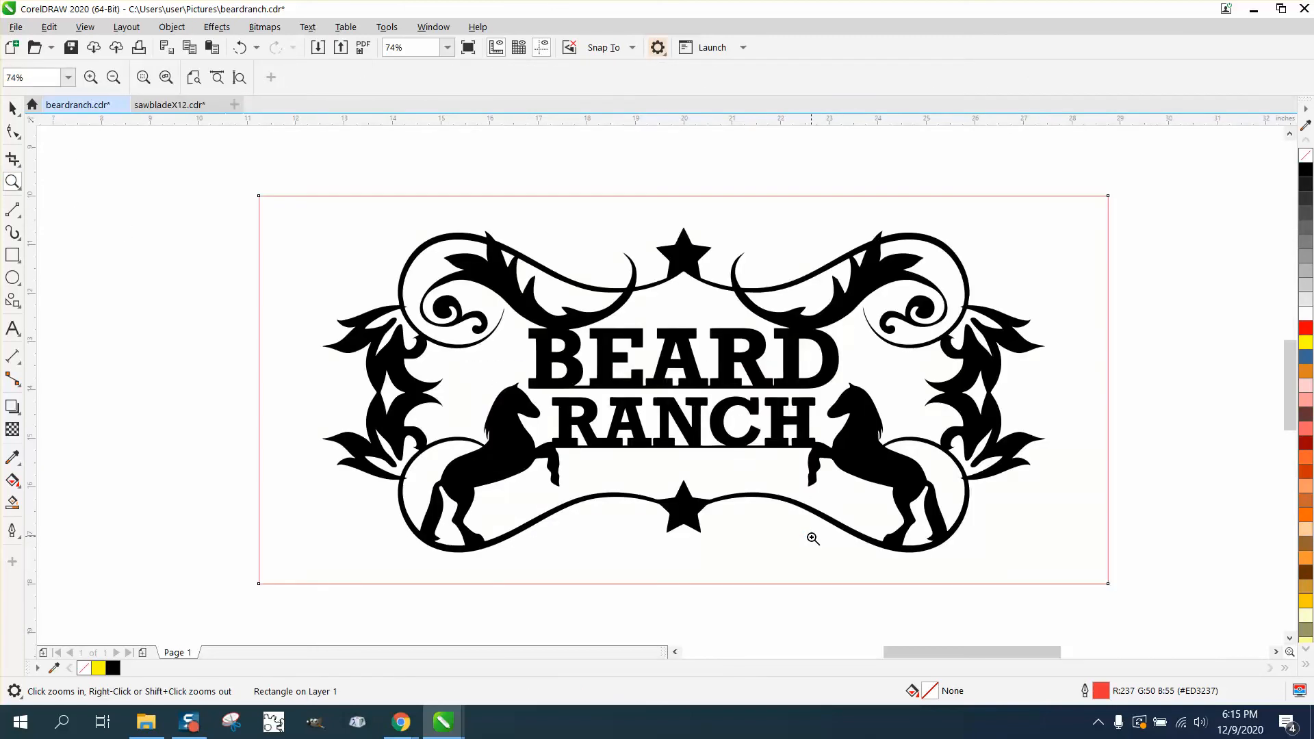